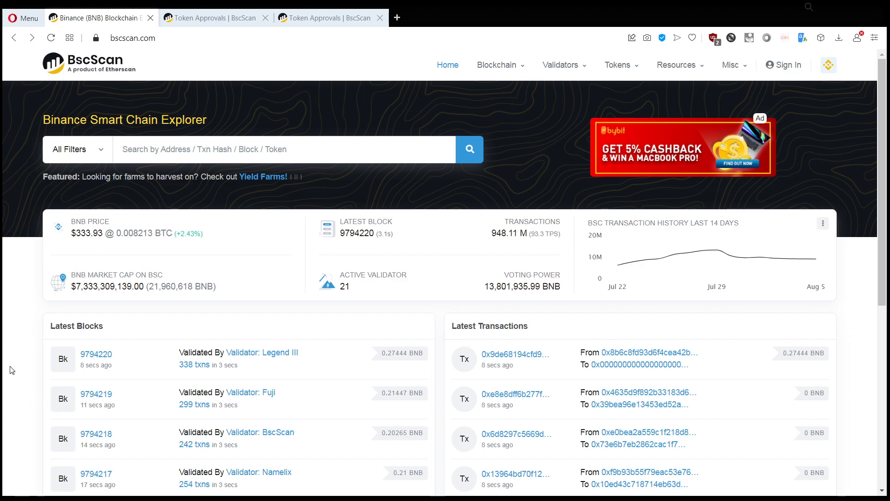
mouse_move(121, 67)
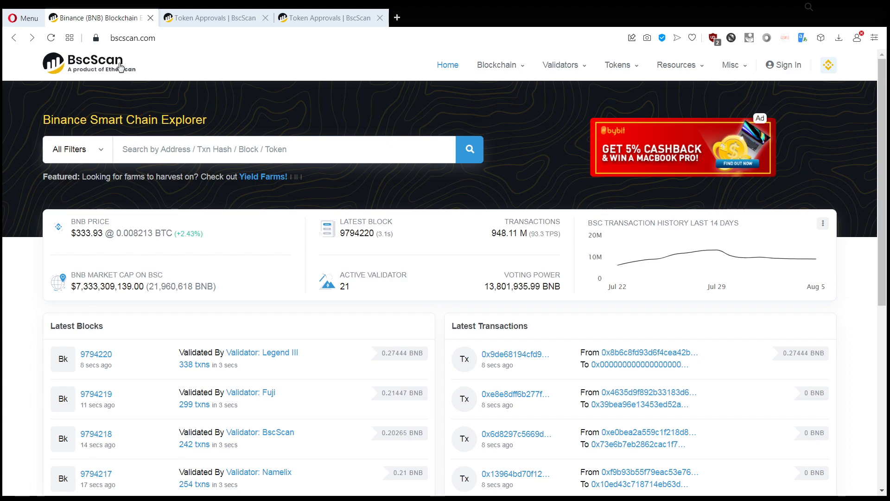
- Reach the Token Approvals checker from the Misc menu, listing 19 approved contracts
left_click(732, 65)
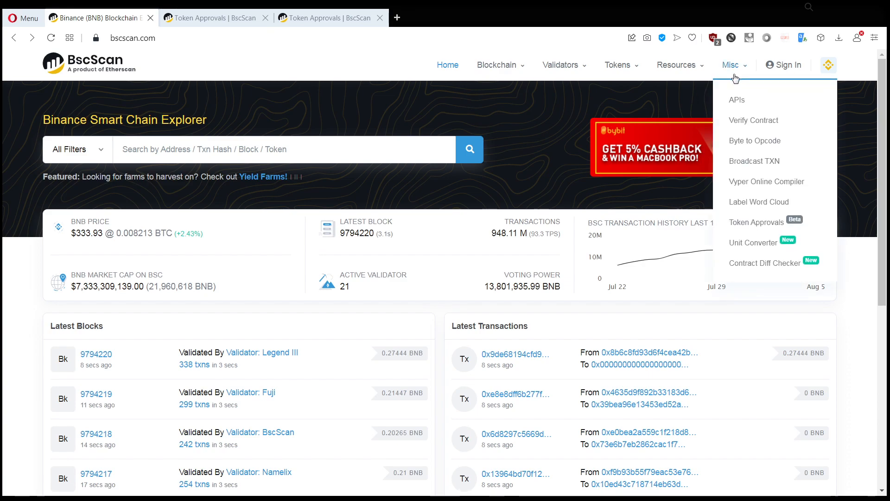
mouse_move(742, 222)
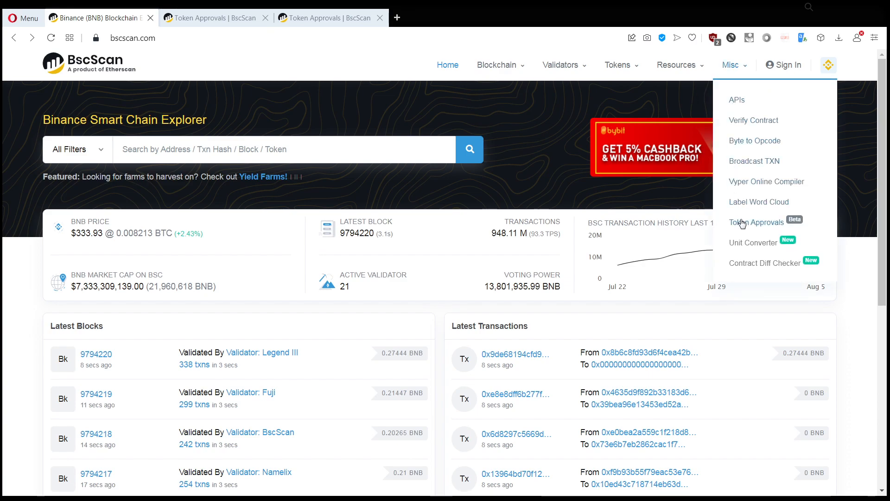
left_click(755, 222)
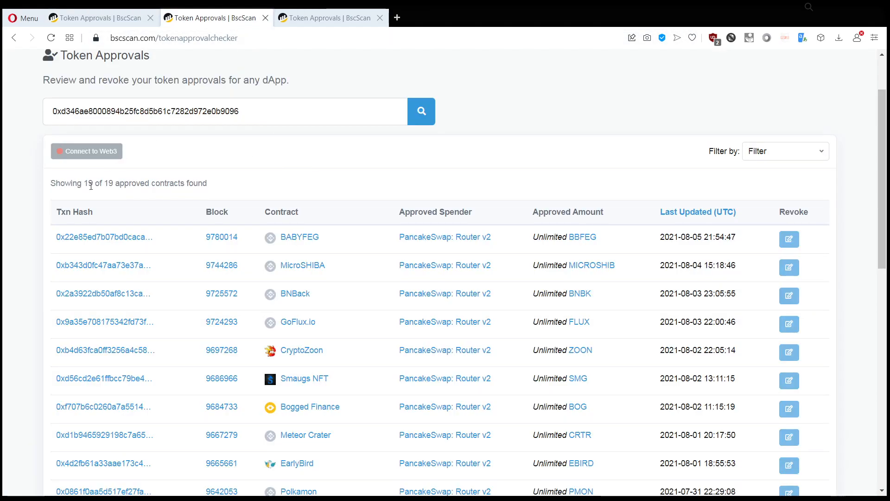
scroll("down", 3)
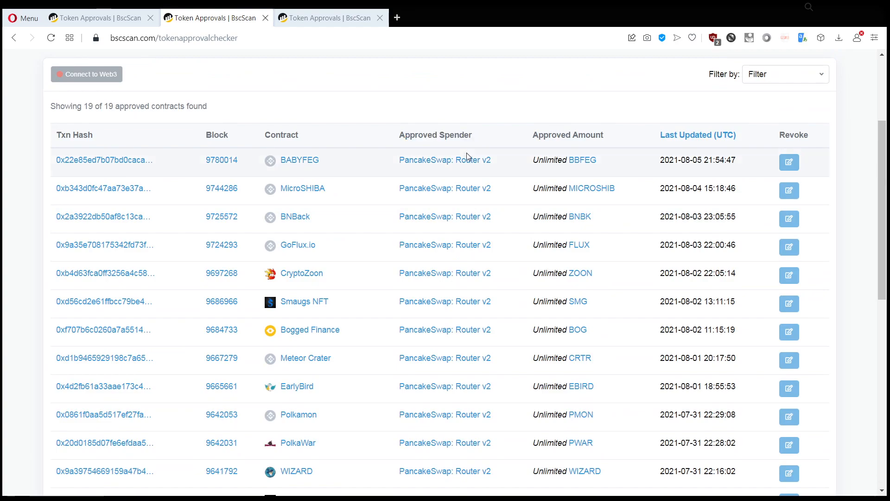
mouse_move(444, 301)
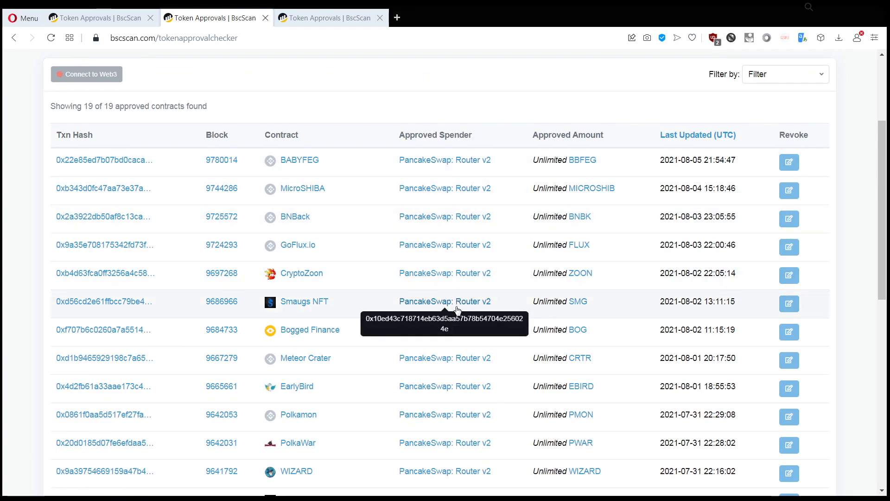
scroll("down", 3)
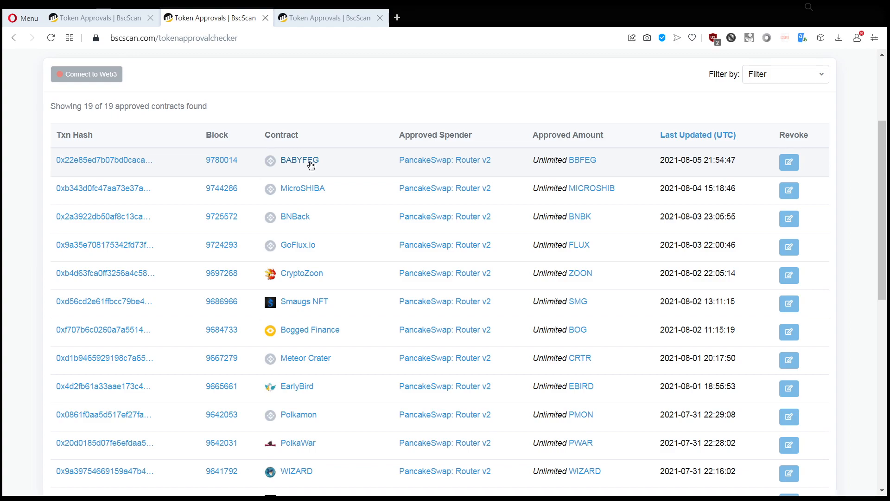
mouse_move(325, 261)
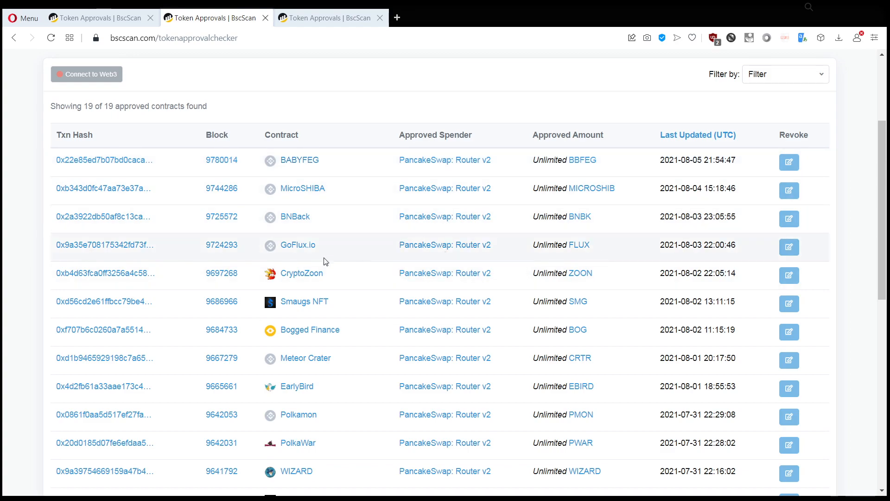
mouse_move(445, 189)
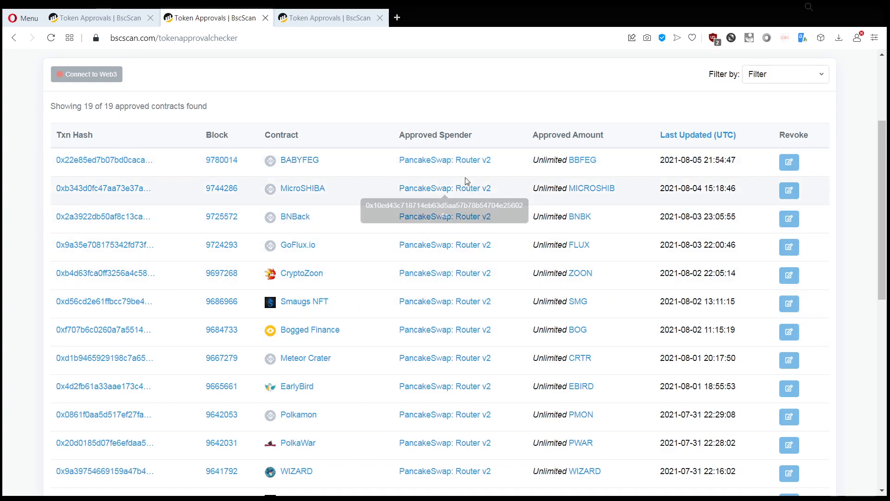
mouse_move(363, 261)
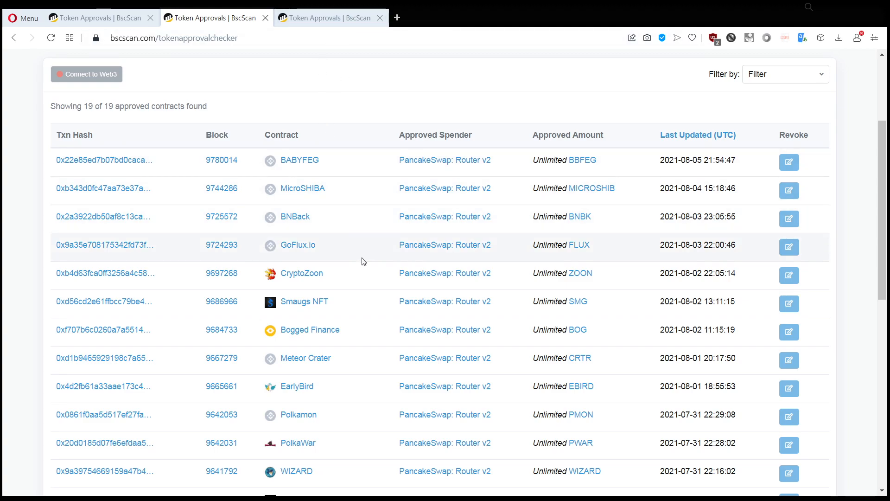
scroll("down", 3)
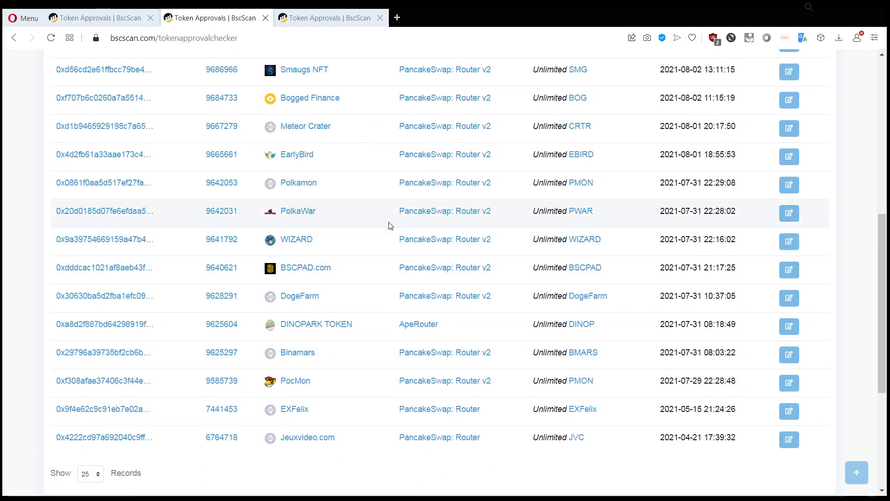
mouse_move(390, 184)
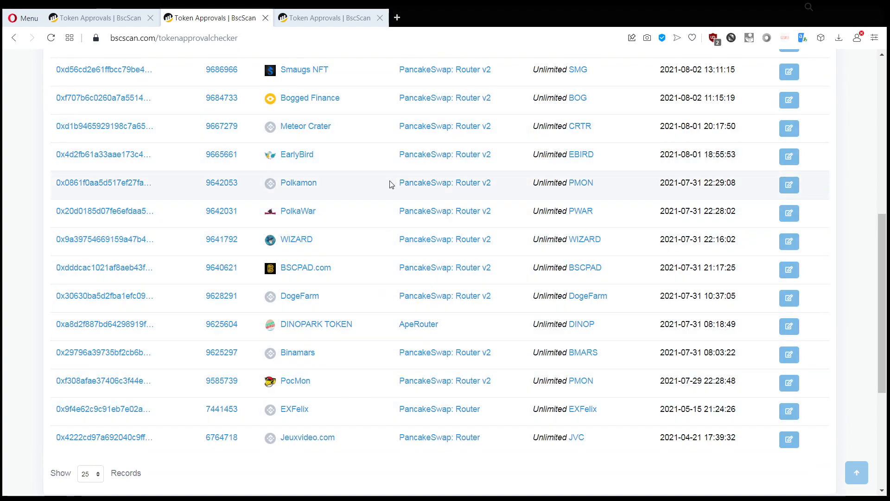
- Switch to the 260-approval wallet and scroll to its unlimited Binance-Peg BUSD approval
left_click(329, 17)
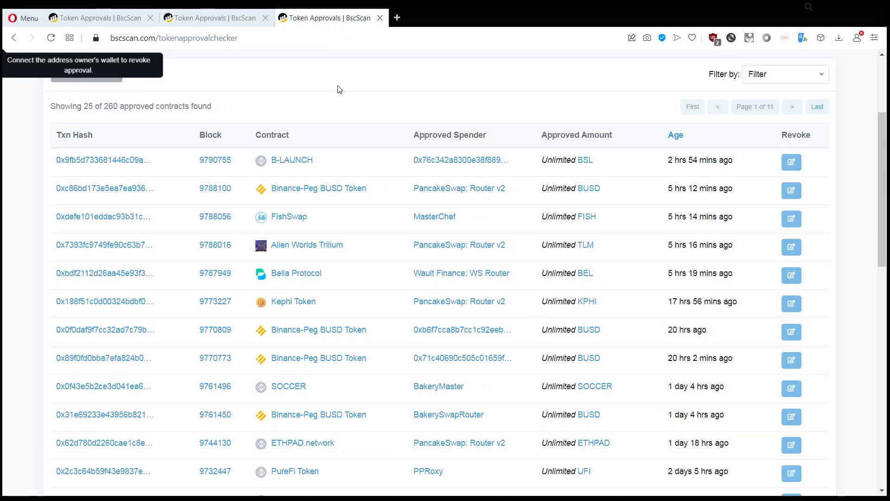
mouse_move(343, 96)
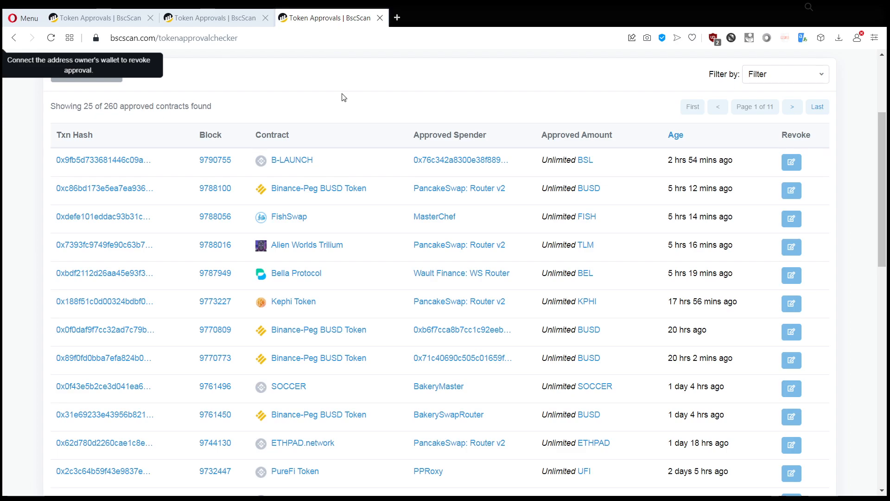
scroll("down", 3)
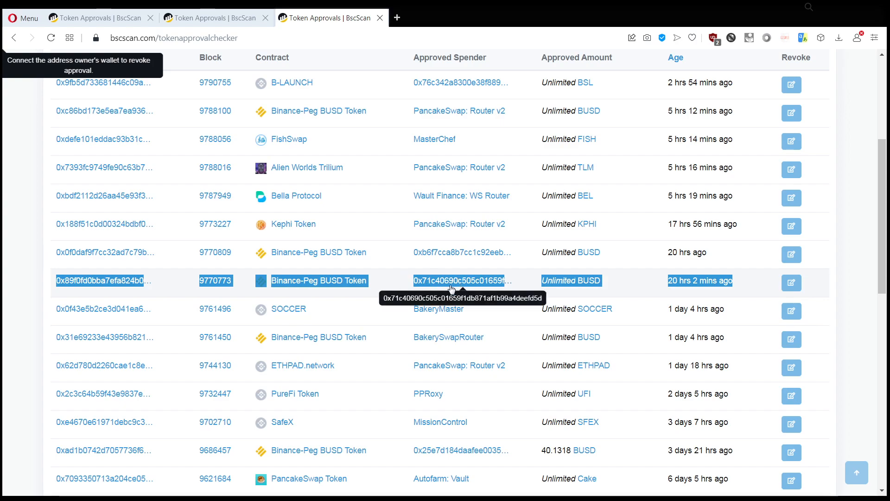
mouse_move(523, 292)
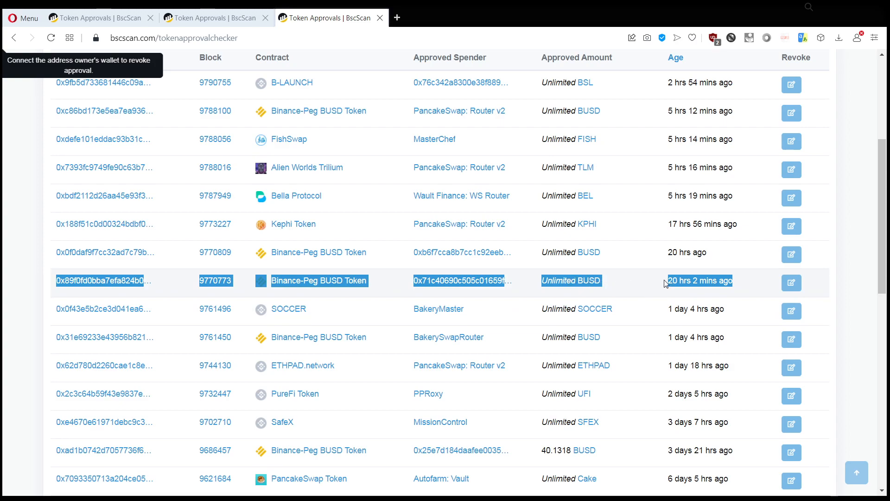
mouse_move(219, 278)
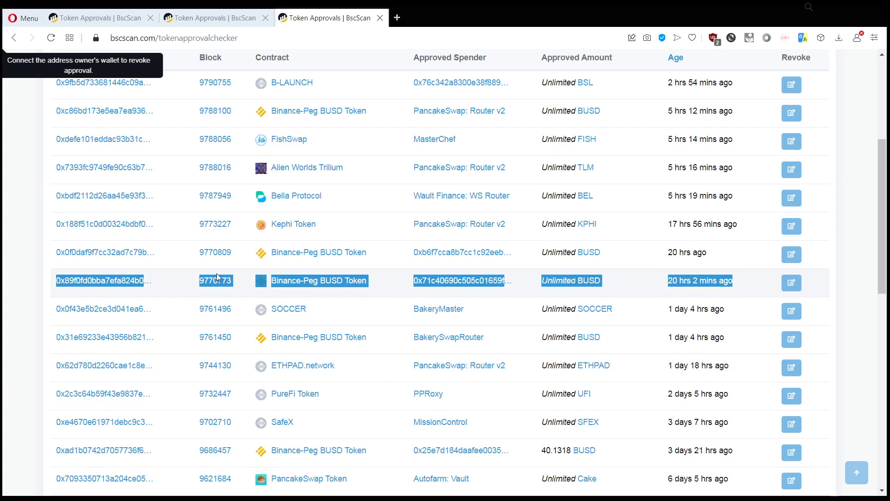
mouse_move(448, 292)
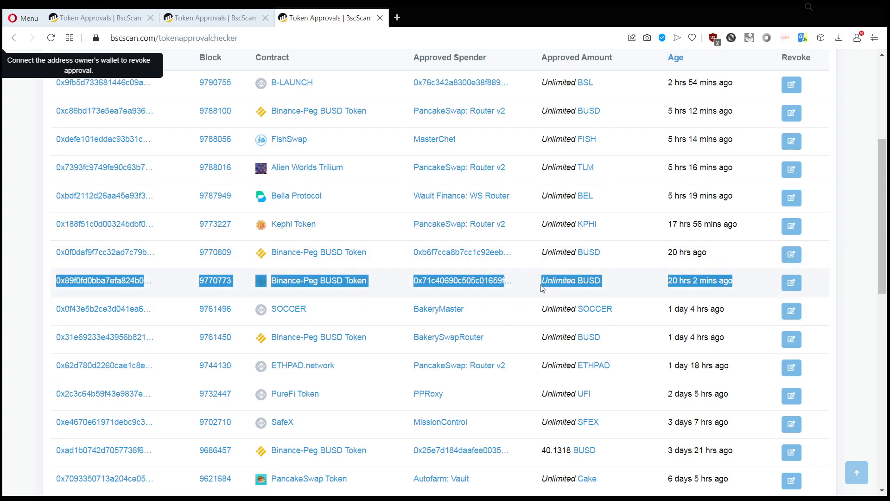
mouse_move(601, 295)
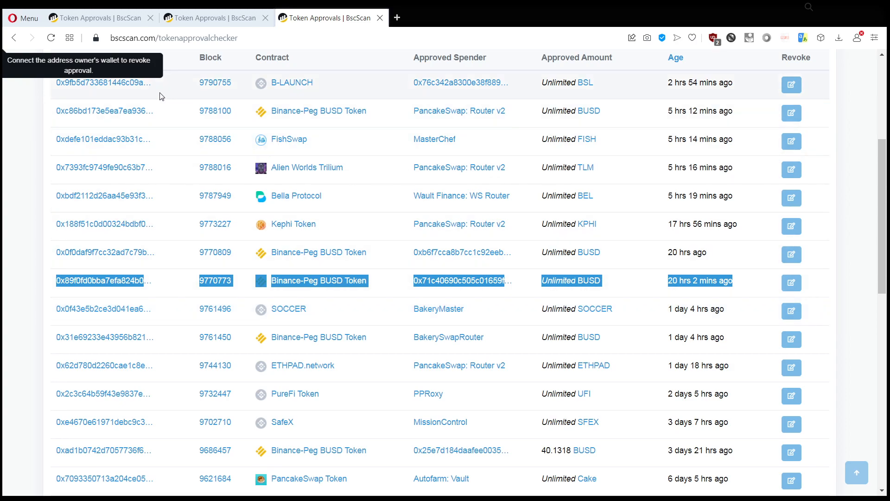
mouse_move(55, 70)
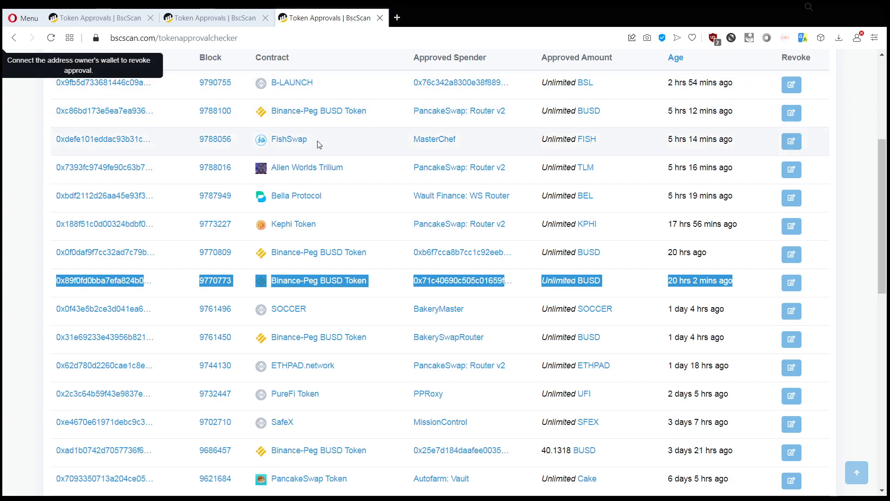
mouse_move(791, 282)
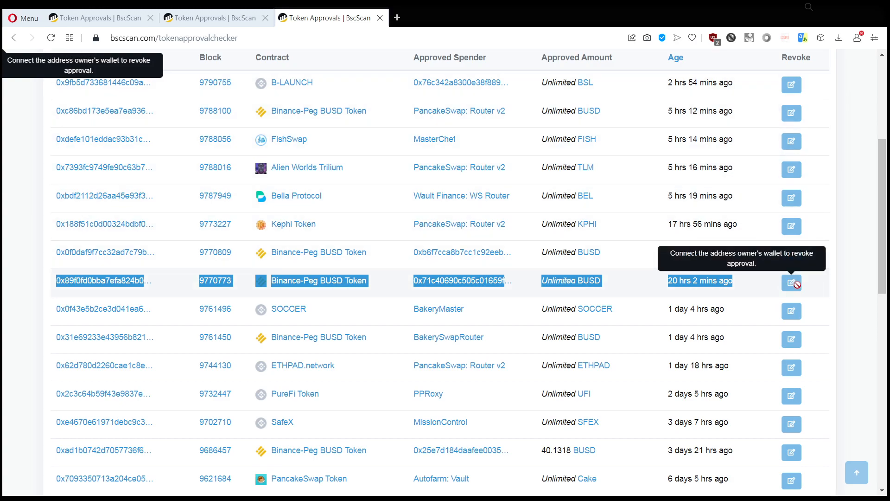